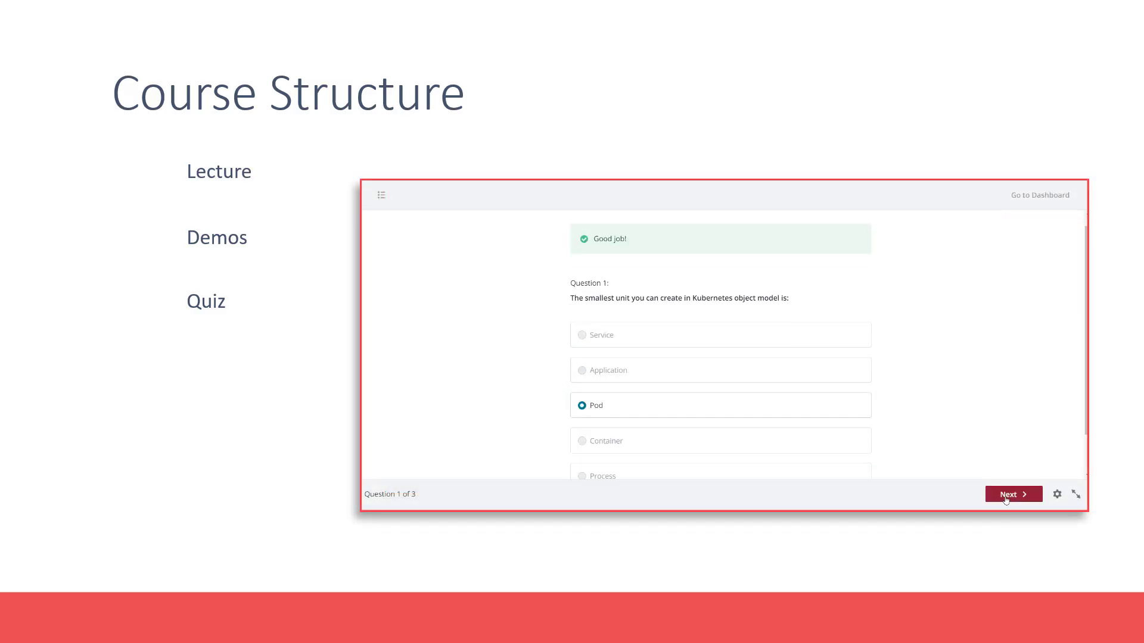
- Advance the embedded quiz from Question 1 through Question 2 to Question 3 on scaling
left_click(1013, 494)
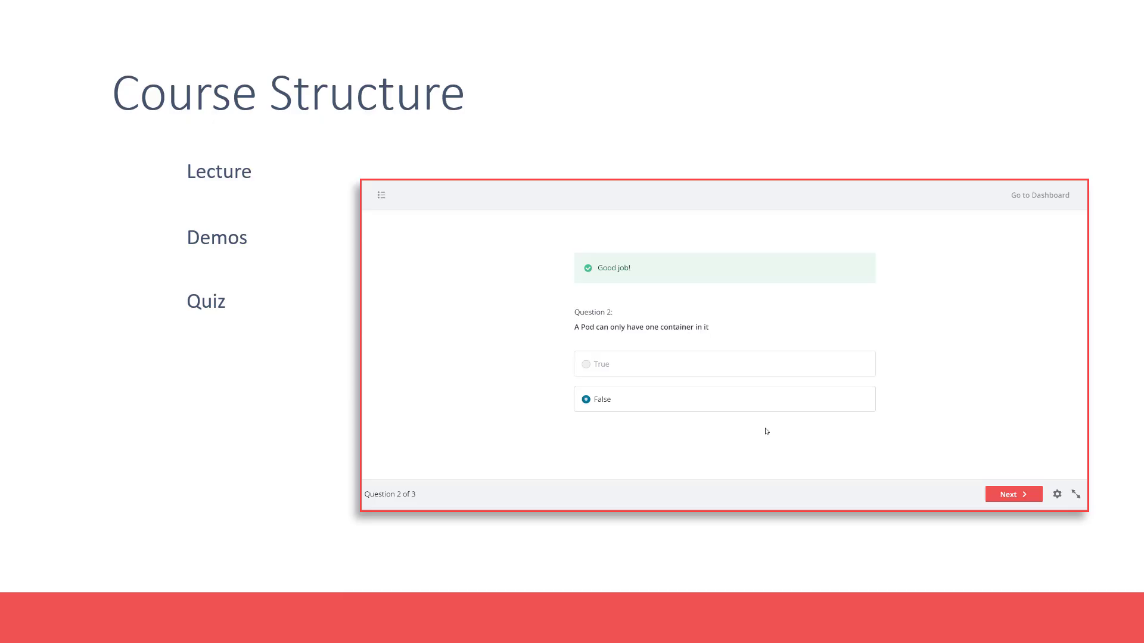
left_click(1012, 494)
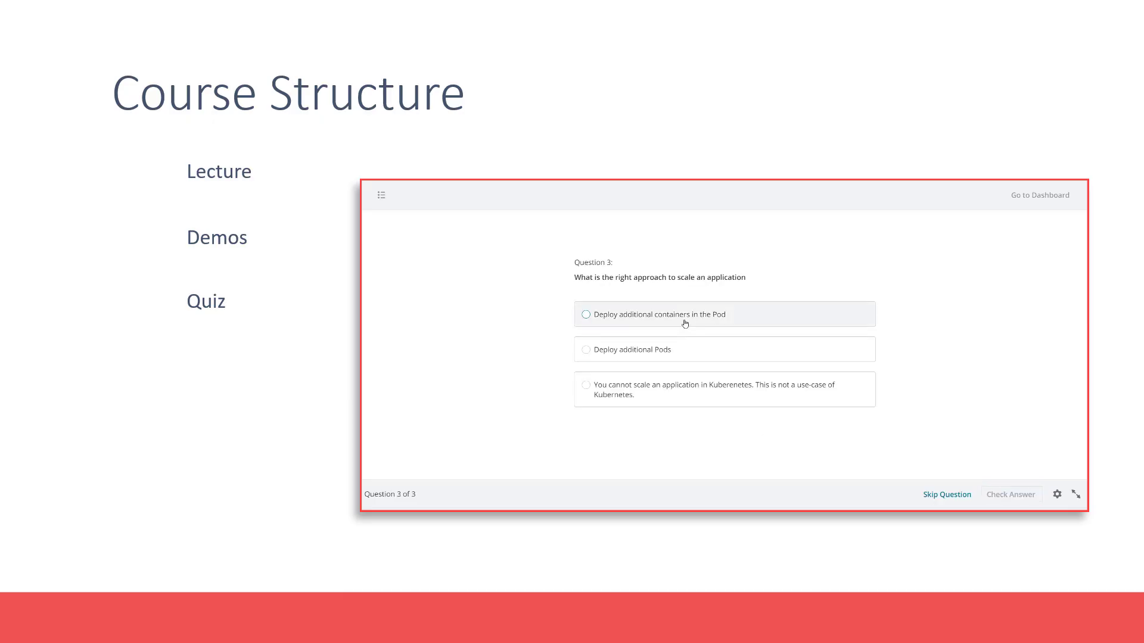